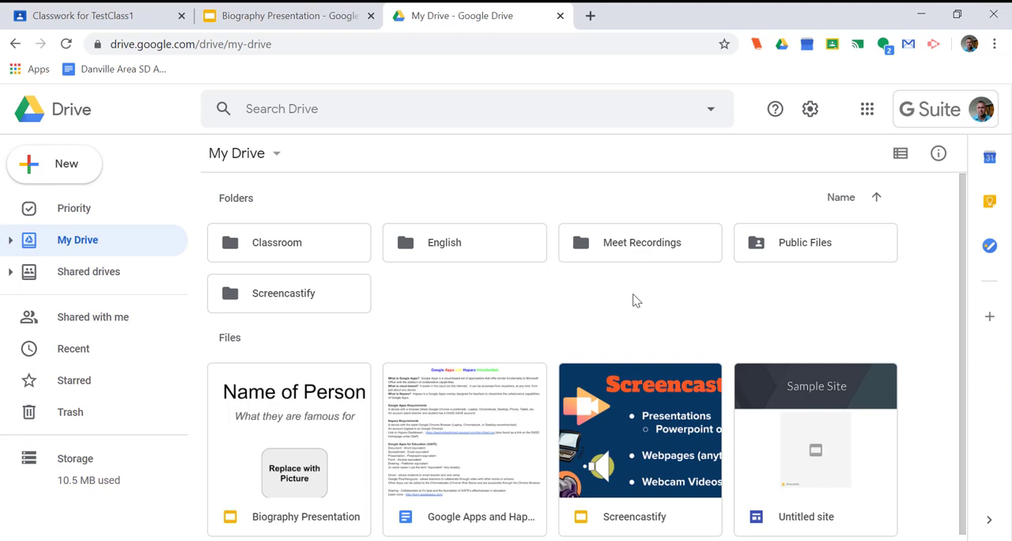
# - Preview the Biography Presentation's Beginning (slide 3) and Middle (slide 4) slides
pyautogui.click(285, 15)
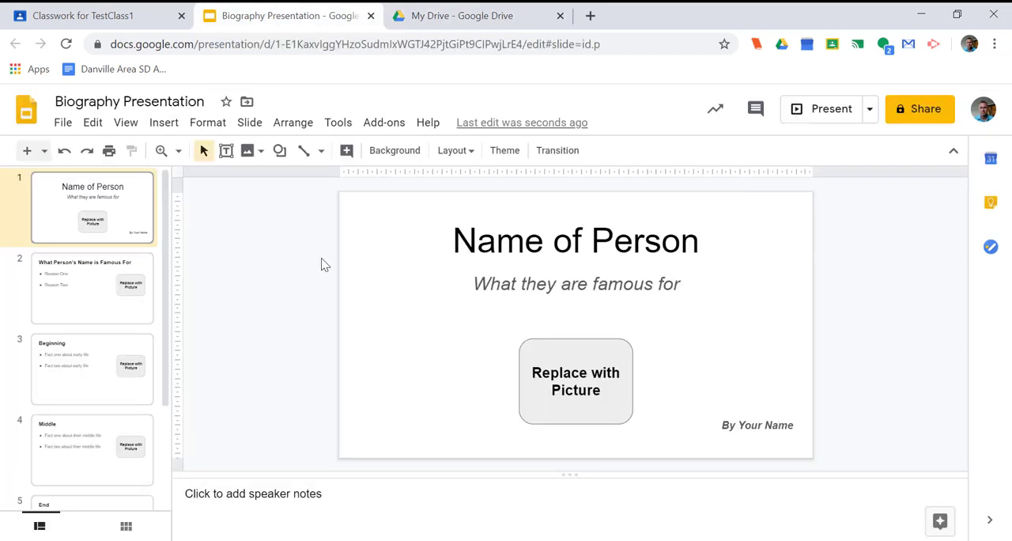
pyautogui.moveTo(394, 243)
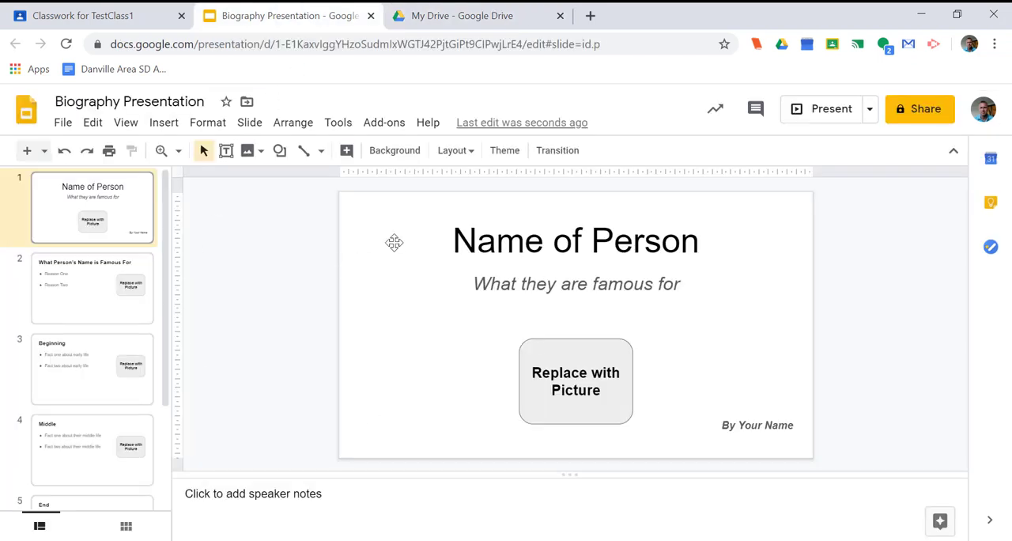
pyautogui.click(92, 370)
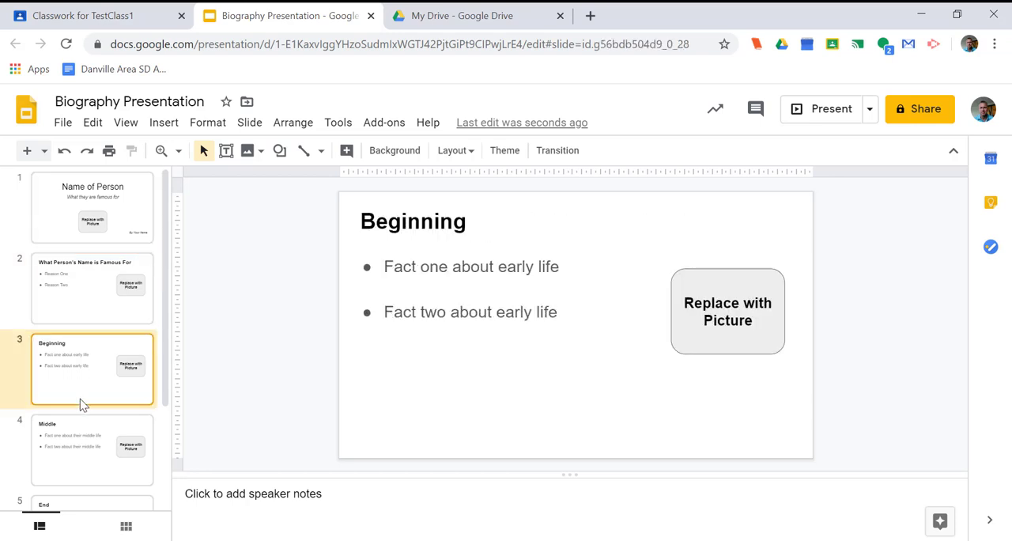
pyautogui.click(92, 449)
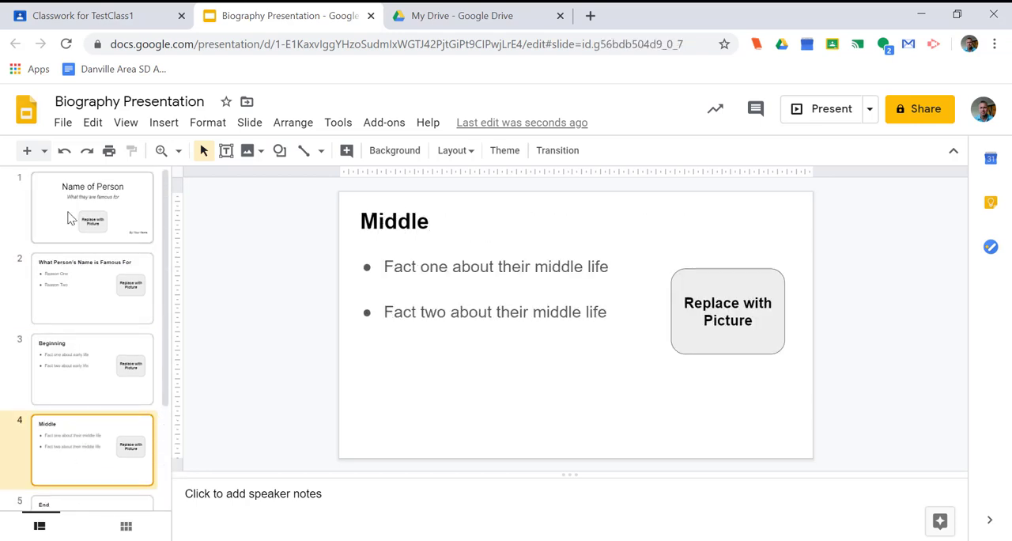
# - Draft a new TestClass1 assignment titled 'Biography Presentations'
pyautogui.click(99, 15)
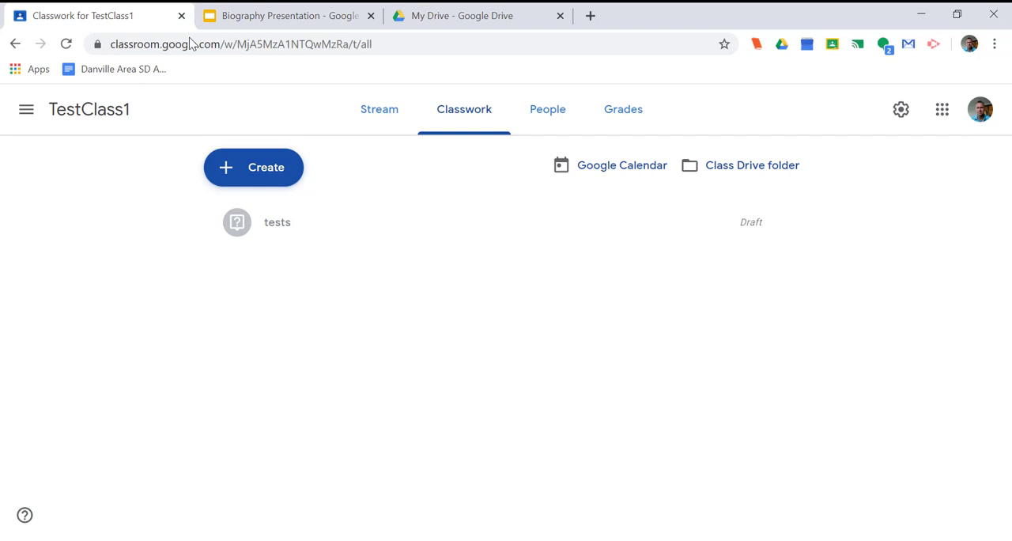
pyautogui.moveTo(253, 167)
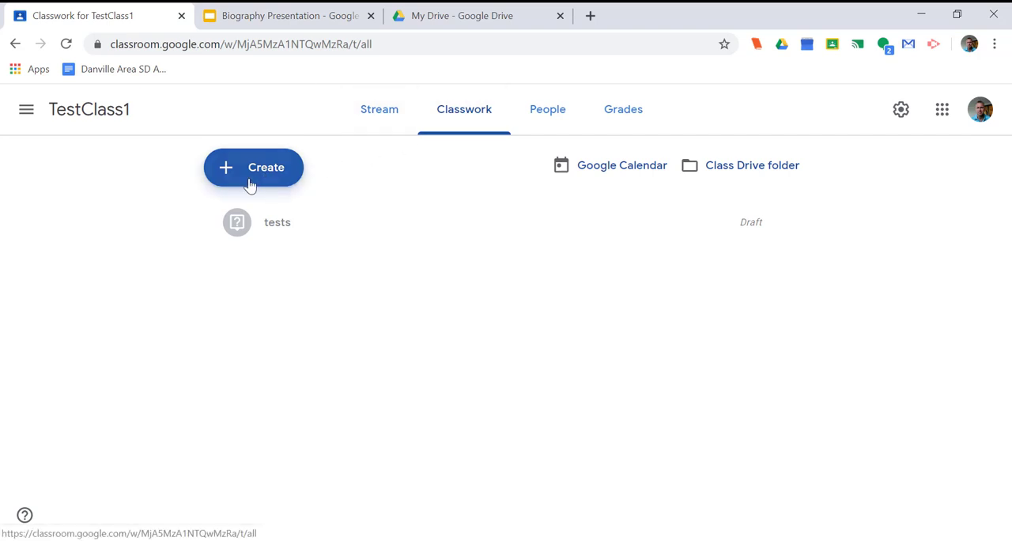
pyautogui.click(253, 167)
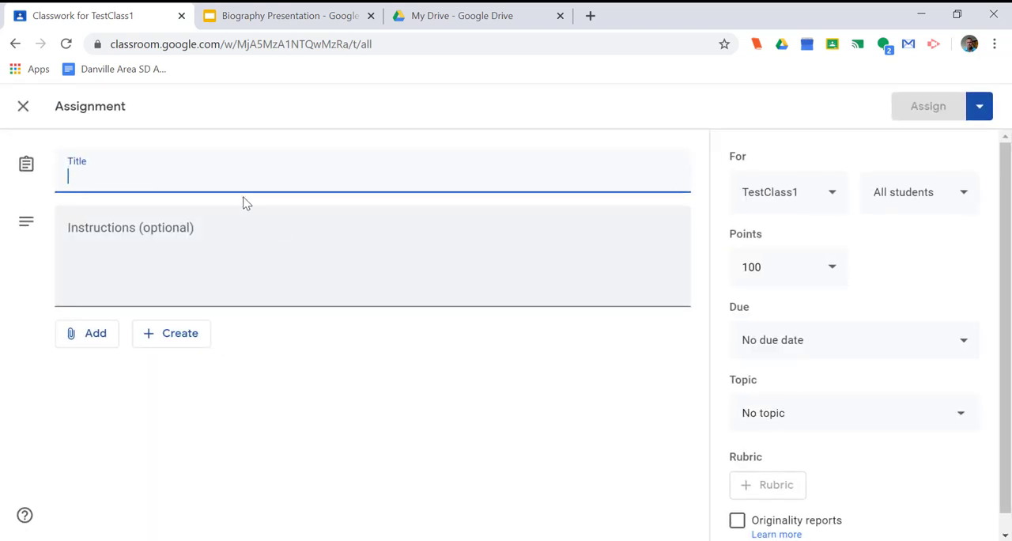
pyautogui.write('Biography Present')
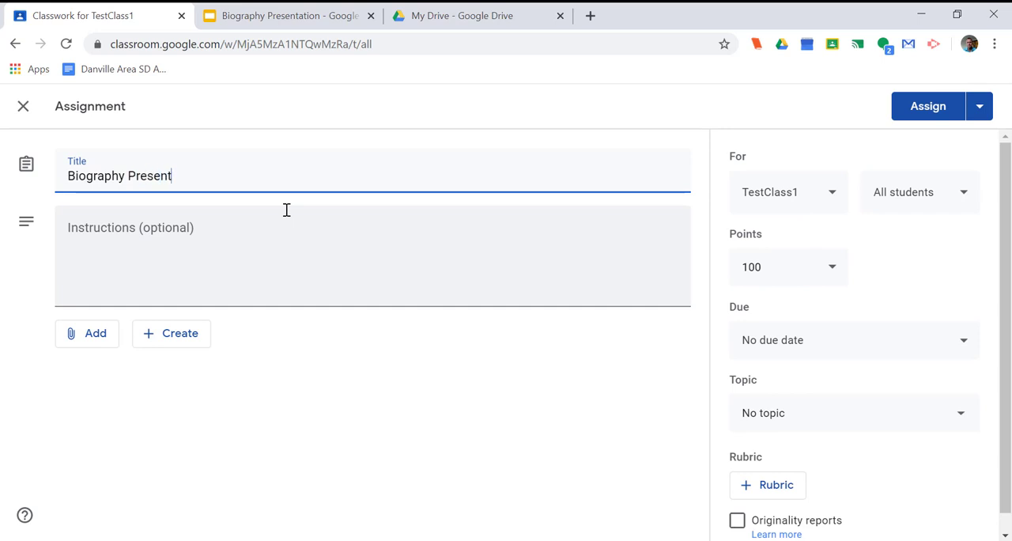
pyautogui.write('ations')
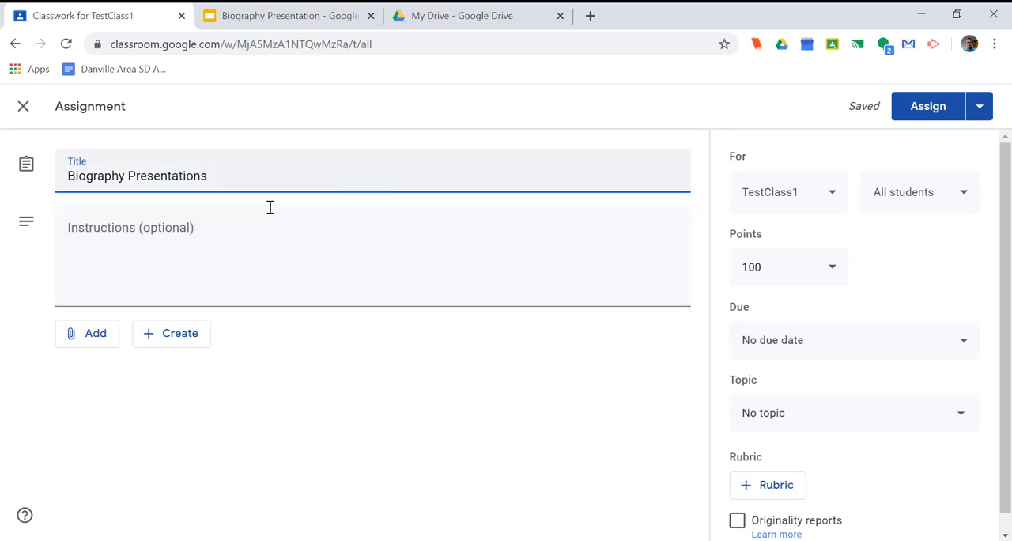
pyautogui.moveTo(95, 332)
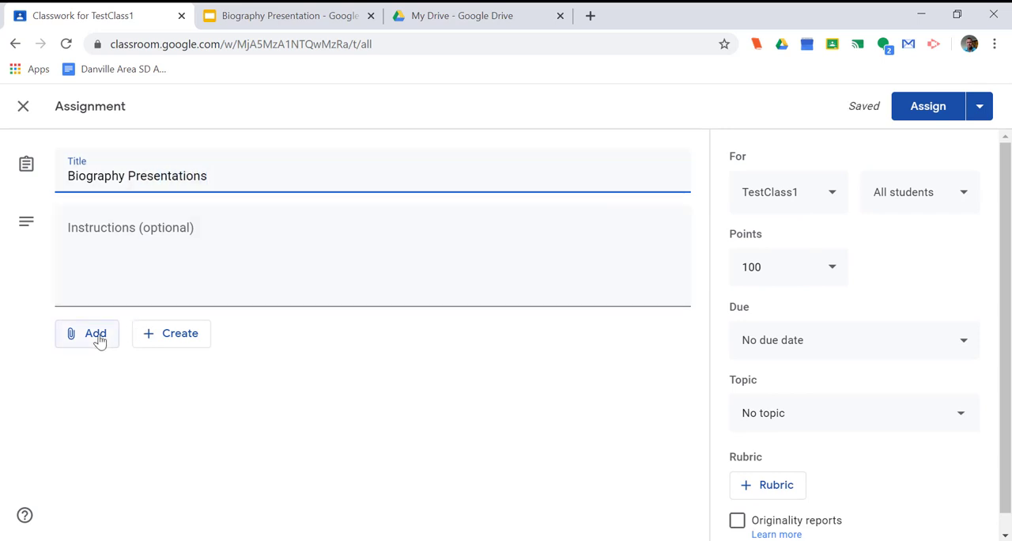
# - Attach Biography Presentation from Drive, set to make a copy for each student
pyautogui.click(87, 333)
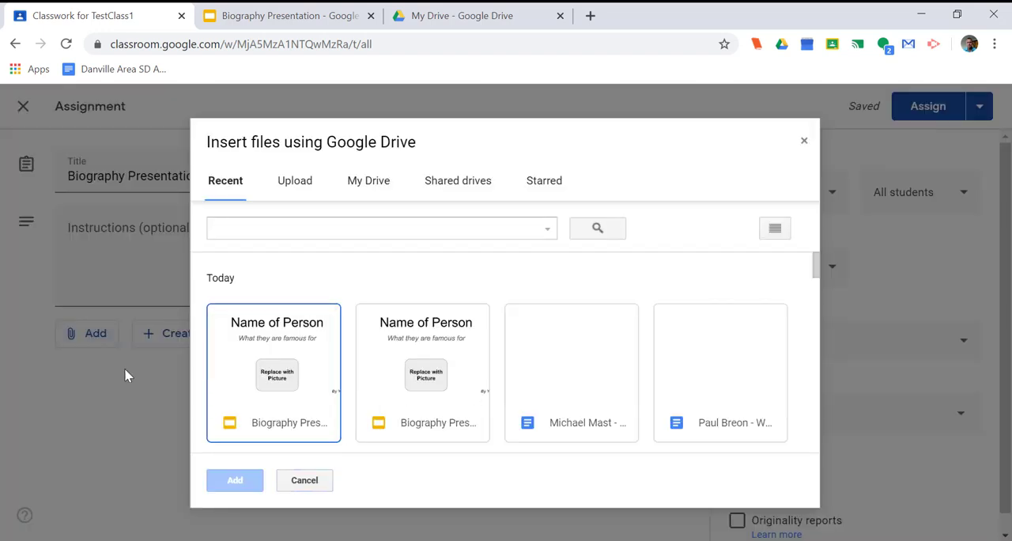
pyautogui.moveTo(290, 398)
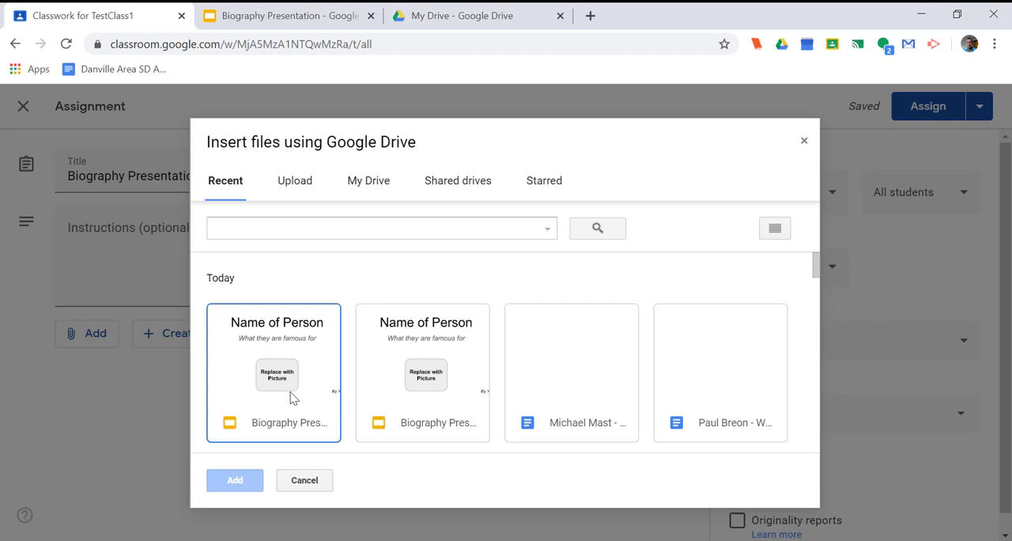
pyautogui.click(234, 480)
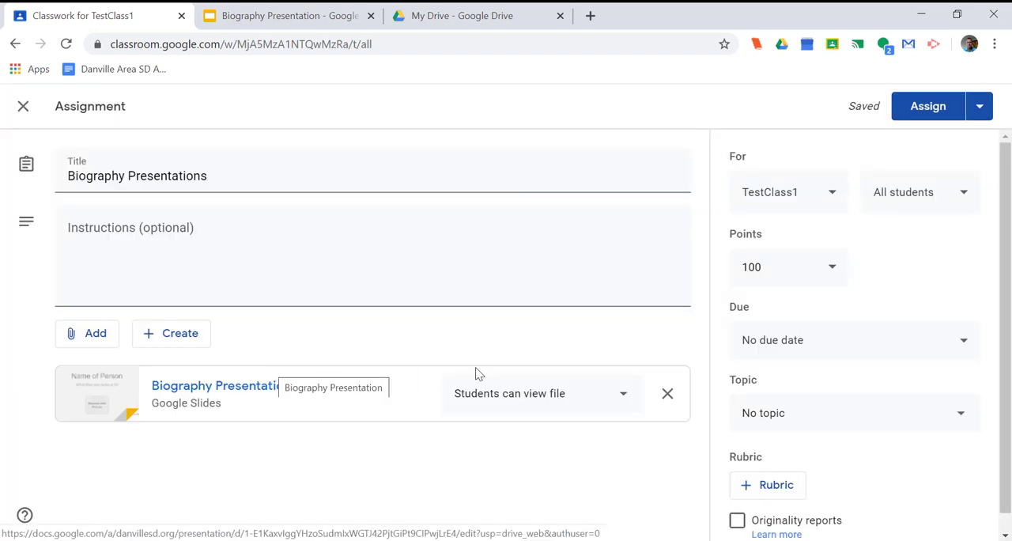
pyautogui.click(541, 393)
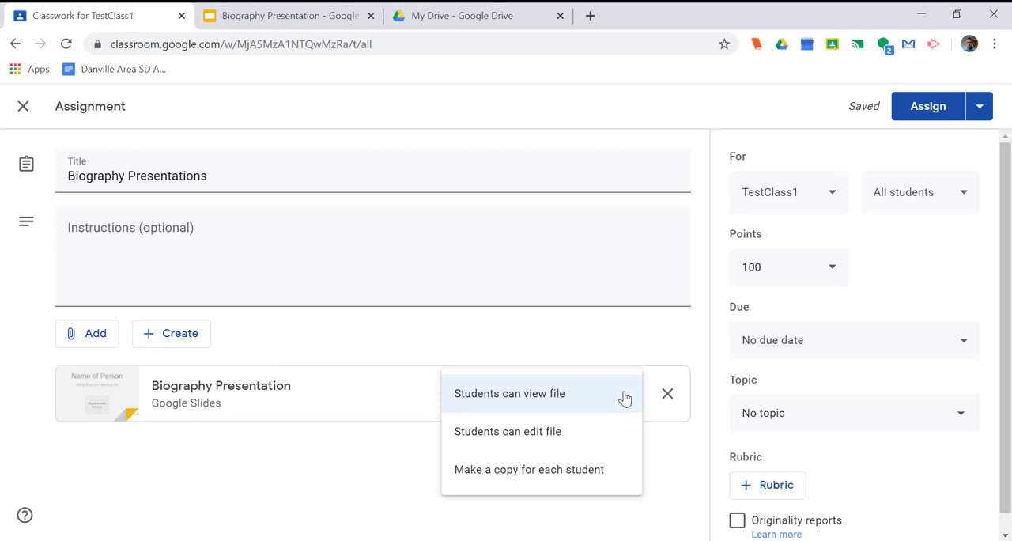
pyautogui.click(528, 469)
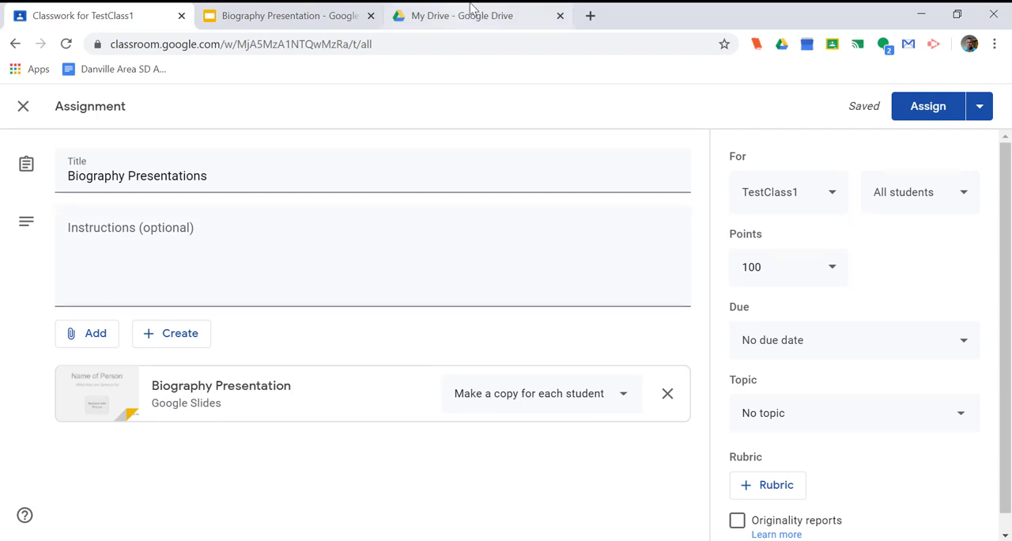
# - Navigate from My Drive into the Classroom > TestClass1 folder
pyautogui.click(459, 15)
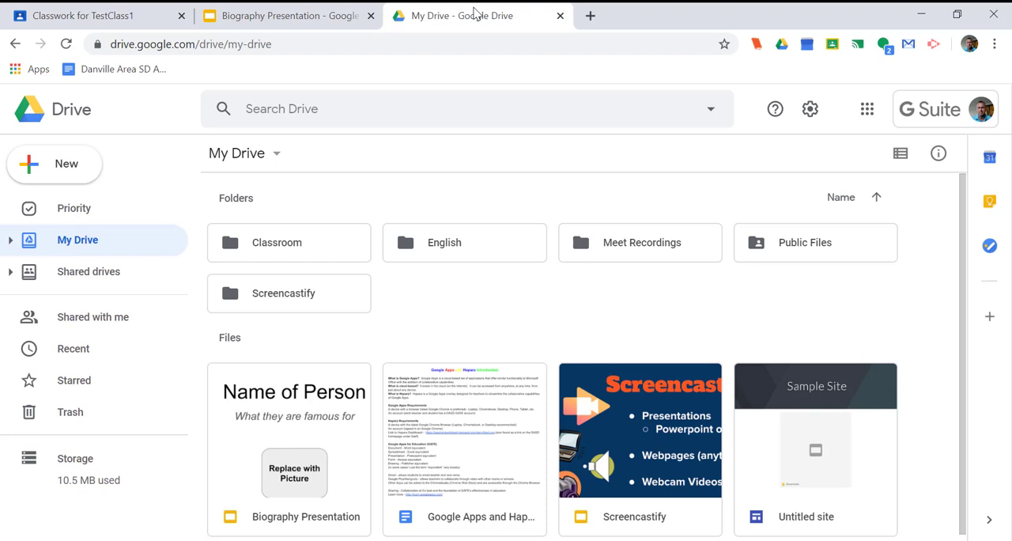
pyautogui.moveTo(303, 245)
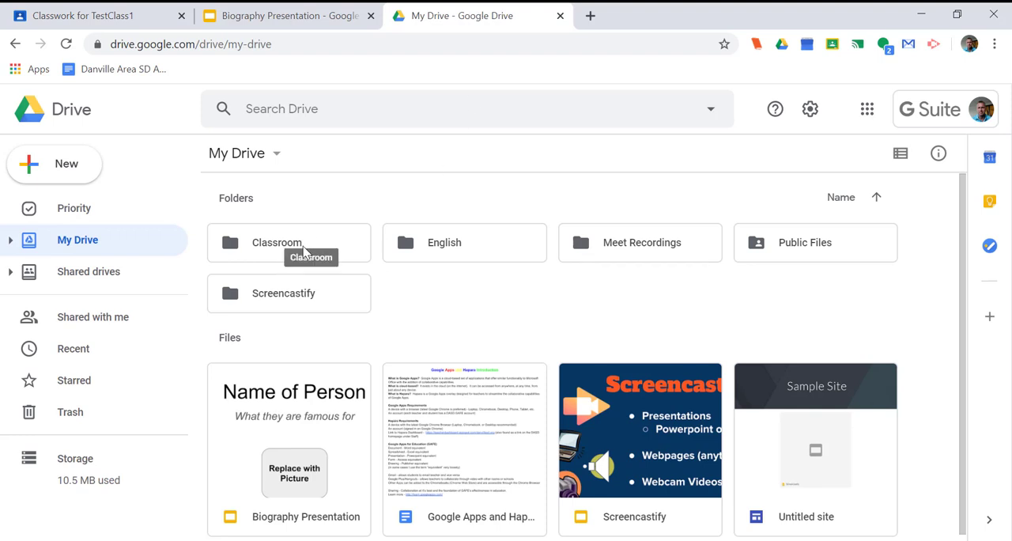
pyautogui.doubleClick(277, 242)
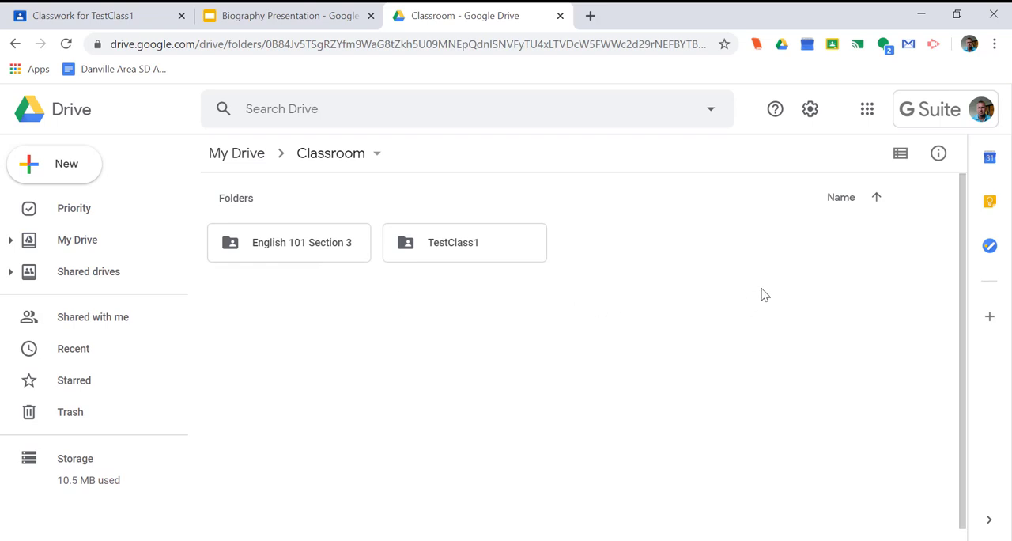
pyautogui.moveTo(753, 294)
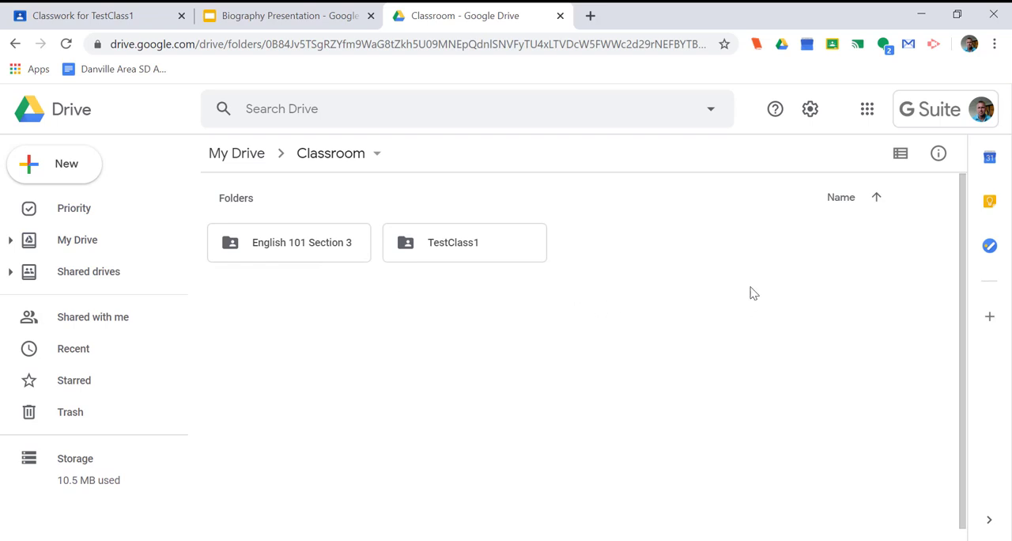
pyautogui.doubleClick(464, 242)
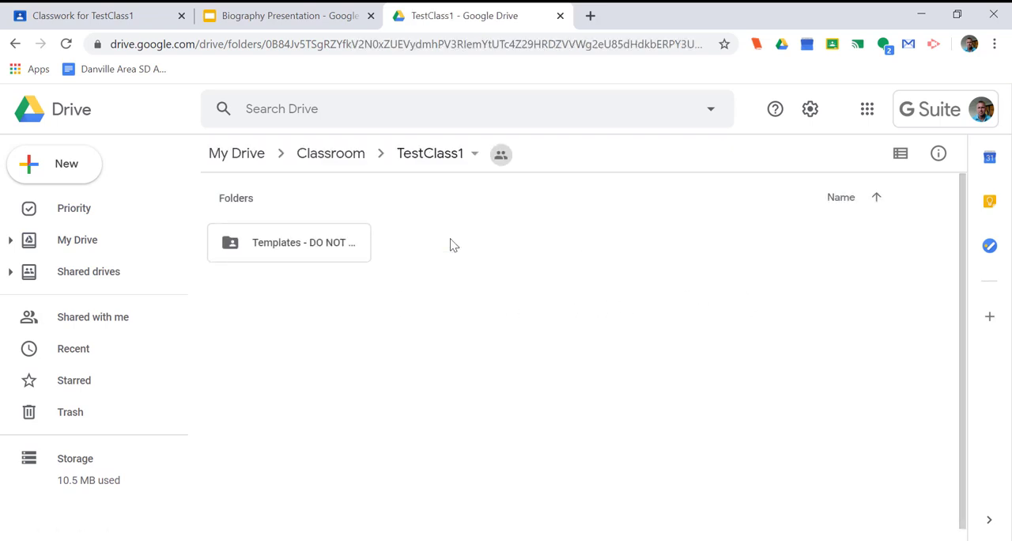
pyautogui.moveTo(330, 287)
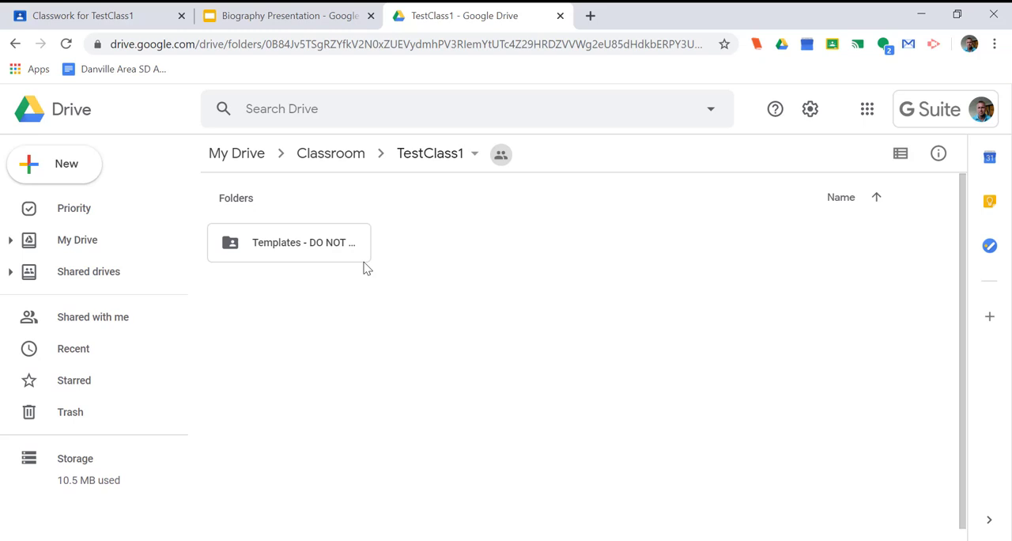
# - Mark Biography Presentations ungraded, post it, and view TestClass1's Drive files
pyautogui.click(284, 15)
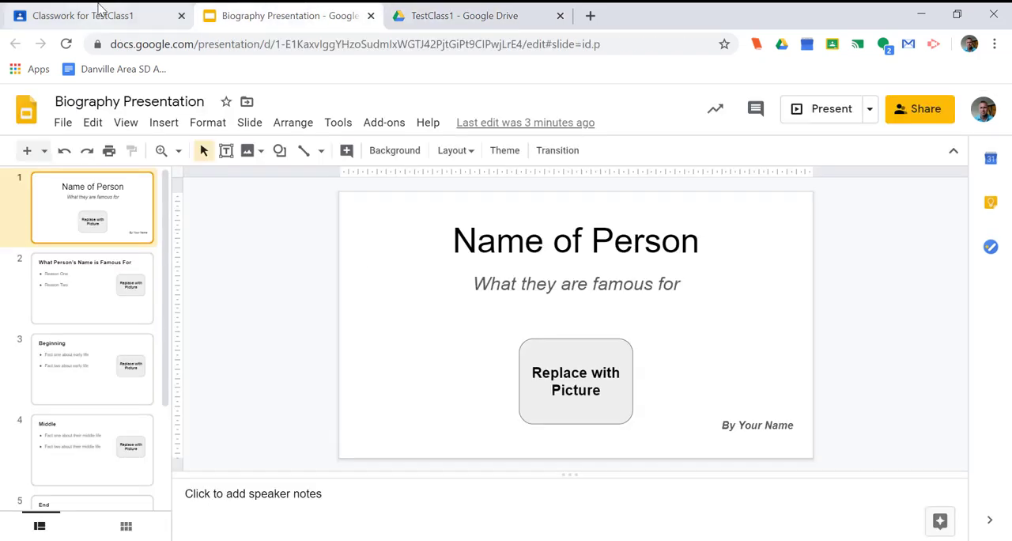
pyautogui.click(83, 15)
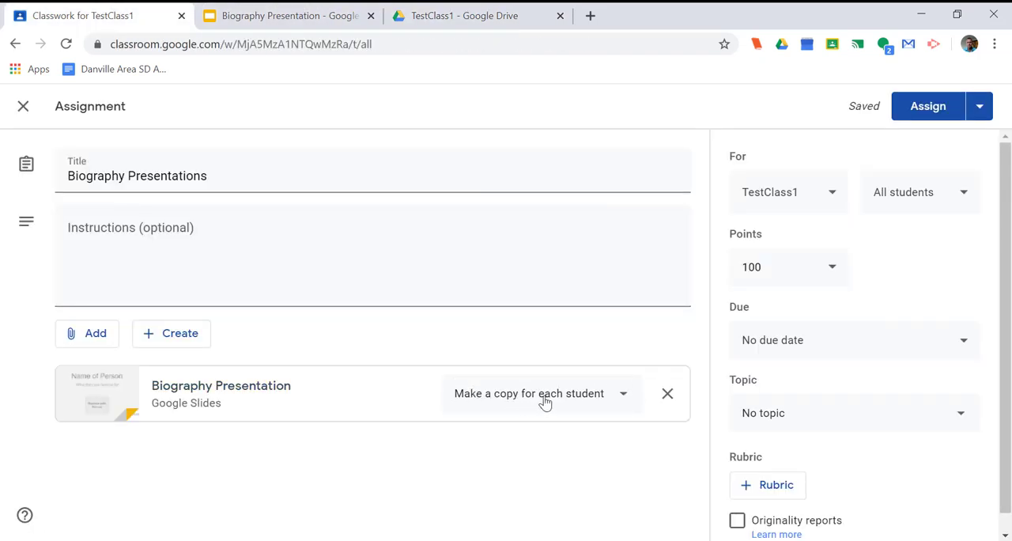
pyautogui.click(831, 266)
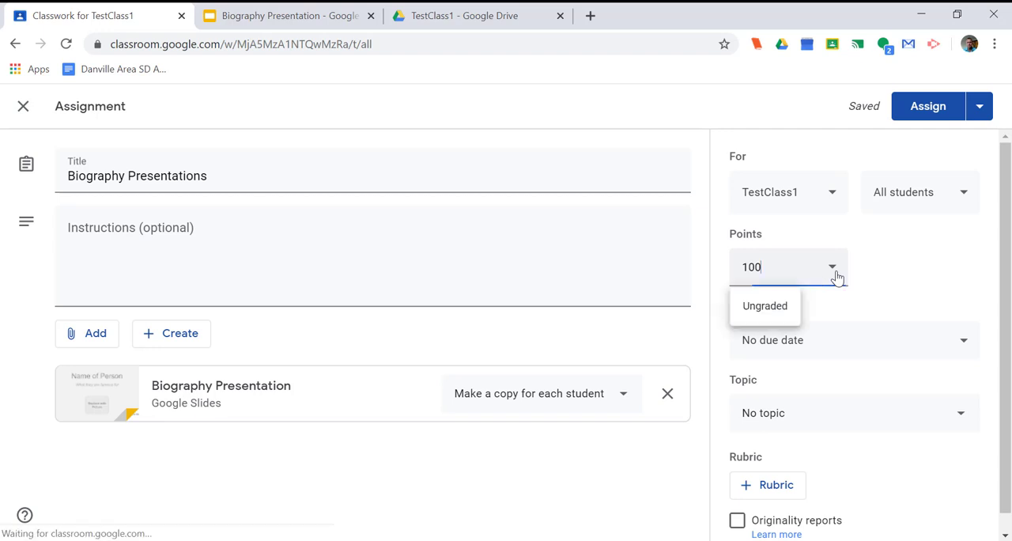
pyautogui.click(764, 306)
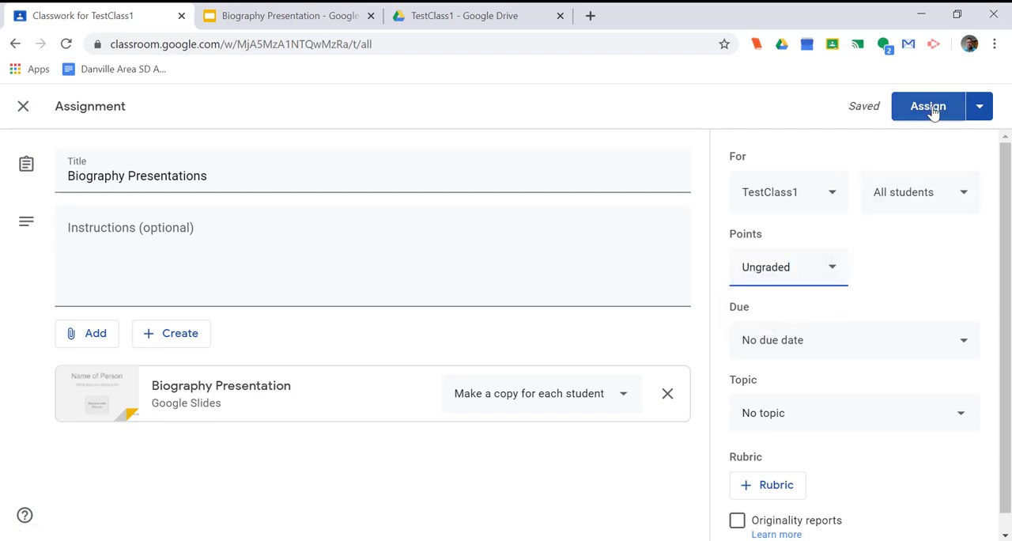
pyautogui.click(927, 106)
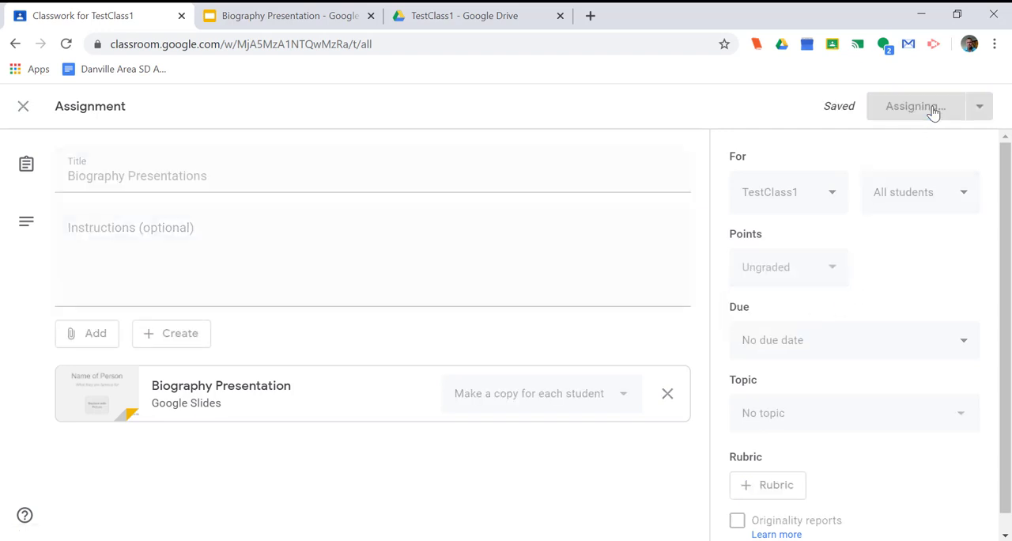
pyautogui.click(915, 106)
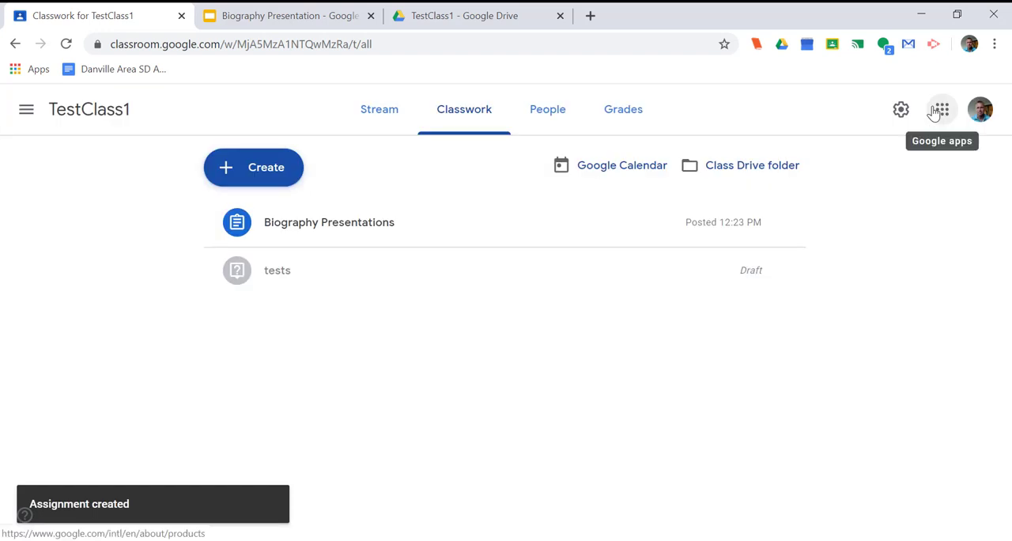
pyautogui.moveTo(166, 229)
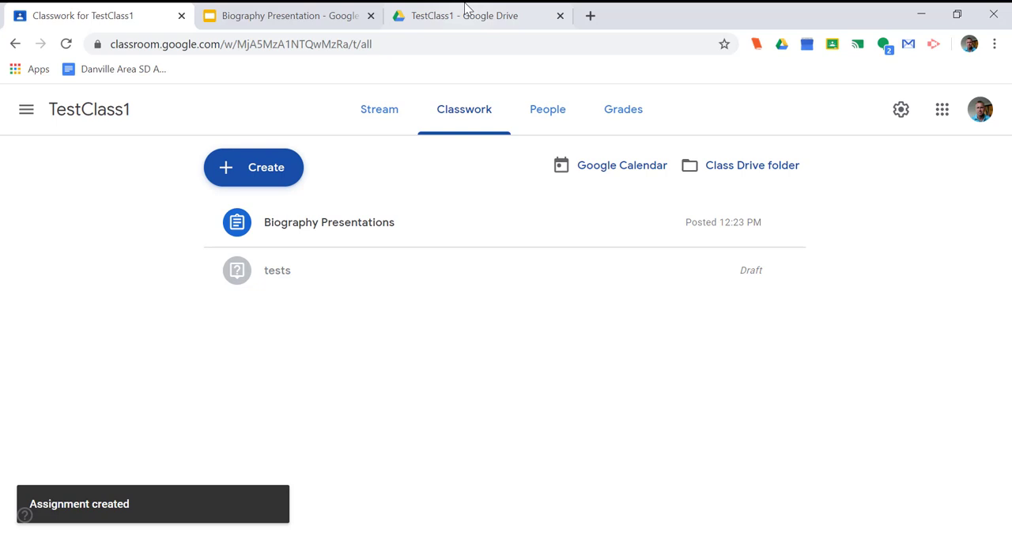
pyautogui.click(474, 15)
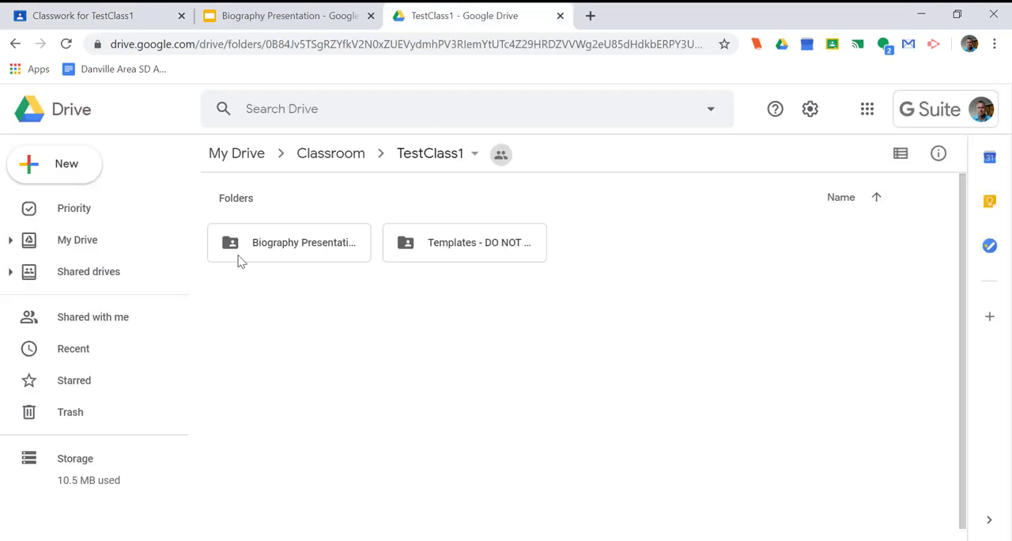
pyautogui.moveTo(299, 254)
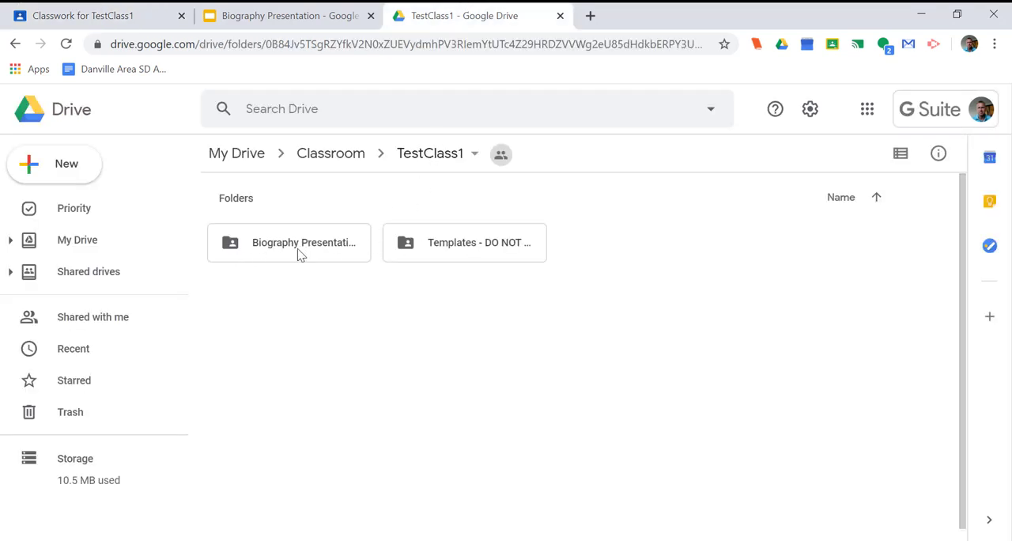
# - Open the Biography Presentations folder to see each student's copy
pyautogui.doubleClick(289, 242)
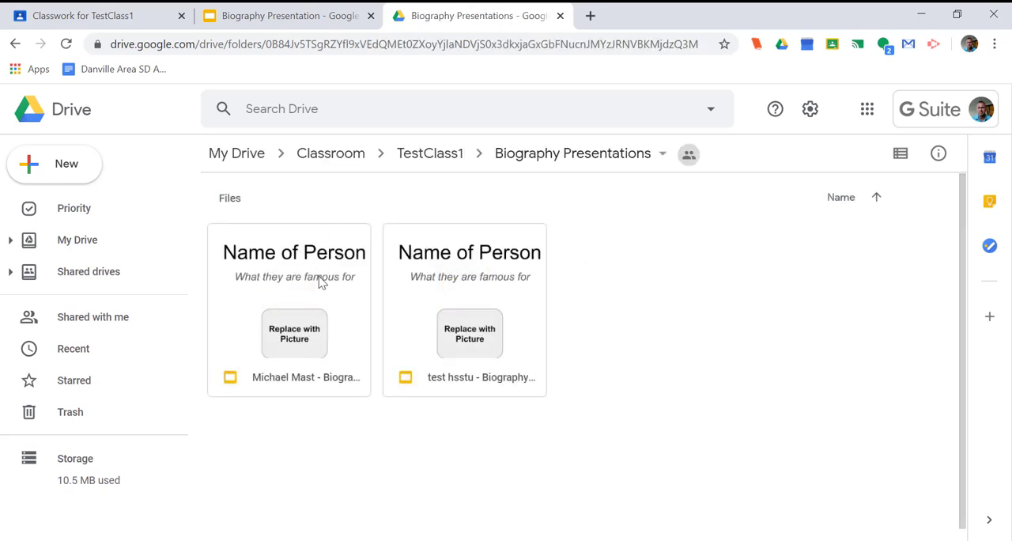
pyautogui.moveTo(647, 334)
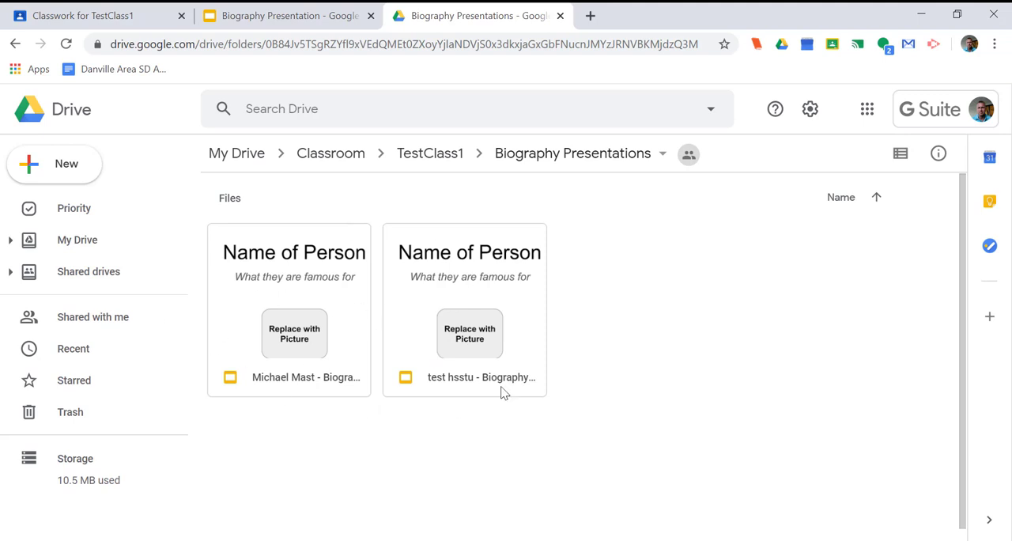
pyautogui.moveTo(363, 431)
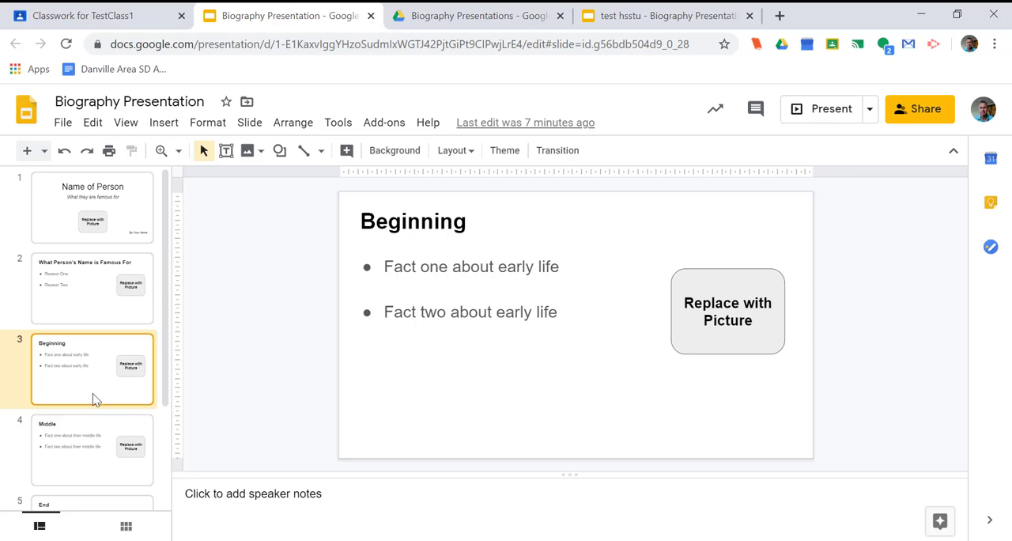
# - Return to the Biography Presentation's title slide and start a new browser tab
pyautogui.click(92, 207)
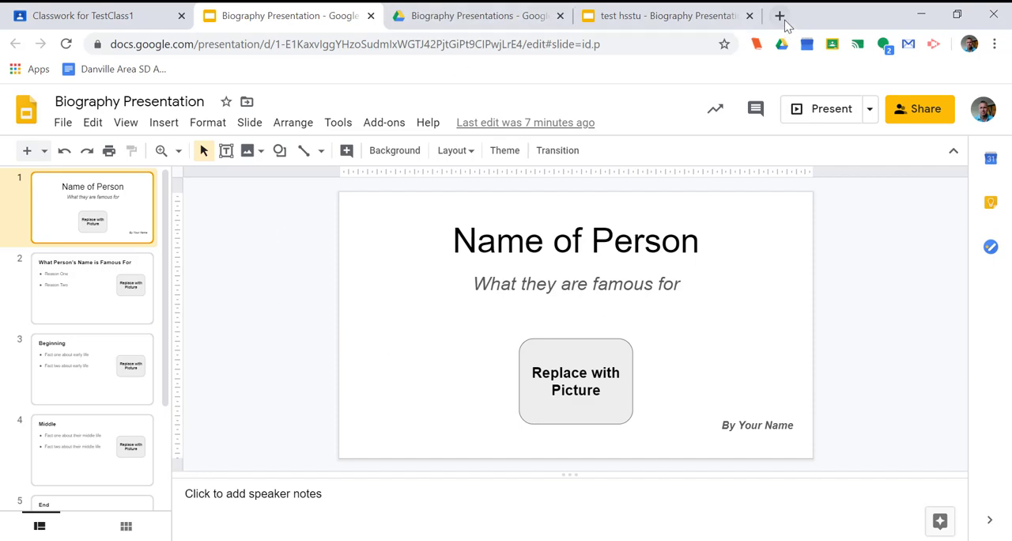
pyautogui.click(779, 15)
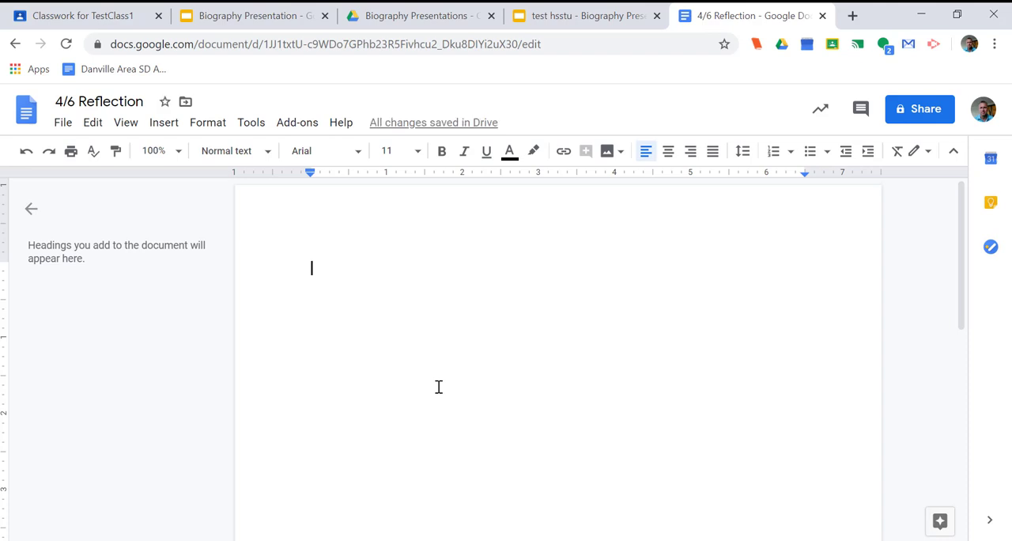
pyautogui.moveTo(125, 121)
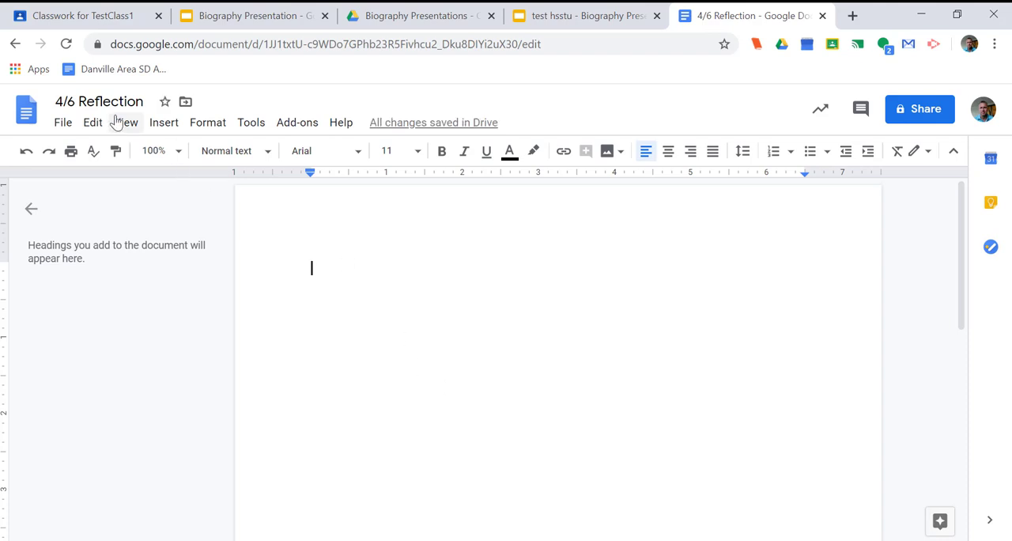
# - Switch back to the TestClass1 Classwork page in Google Classroom
pyautogui.click(79, 15)
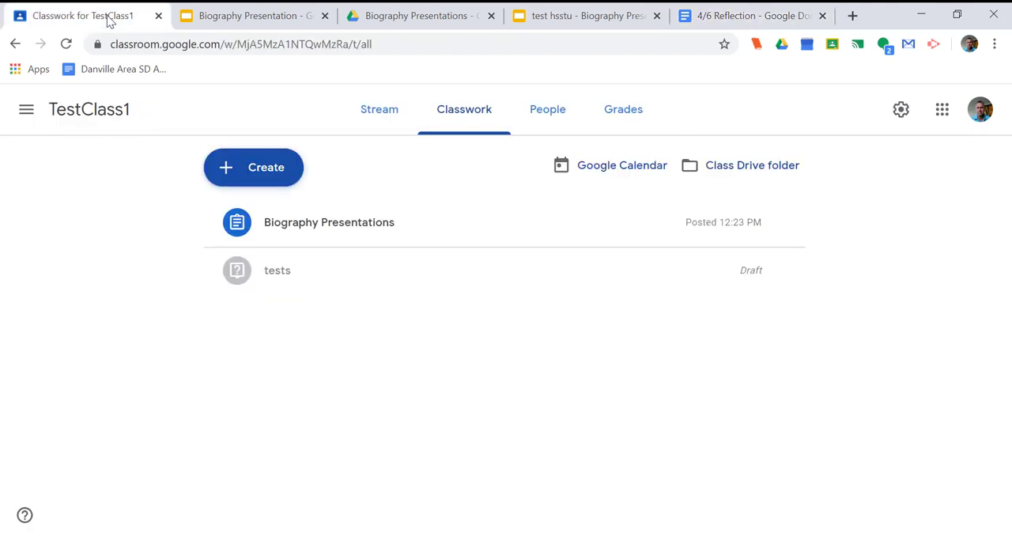
# - Create an ungraded assignment titled 'Please write a one-paragraph reflection on today's reading.'
pyautogui.click(253, 167)
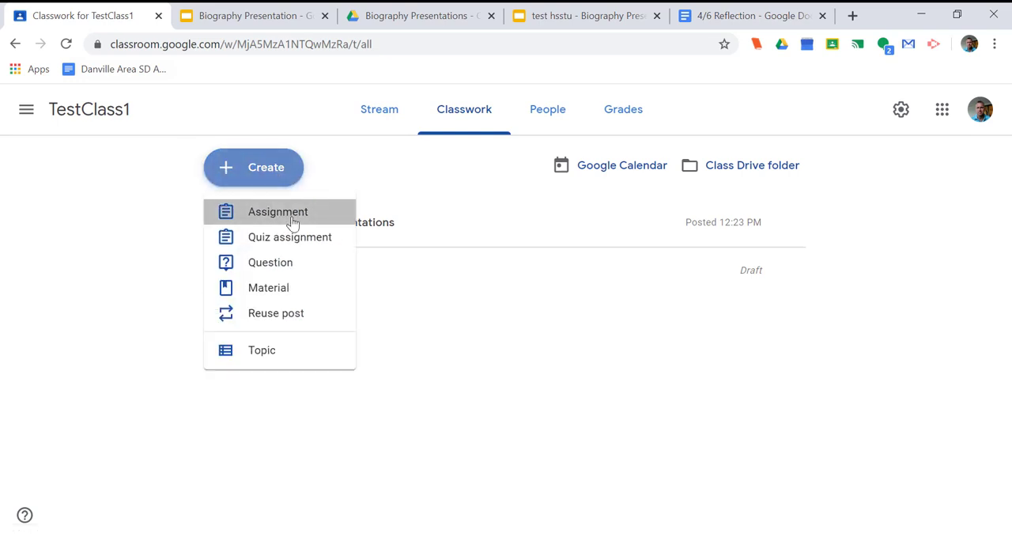
pyautogui.click(278, 211)
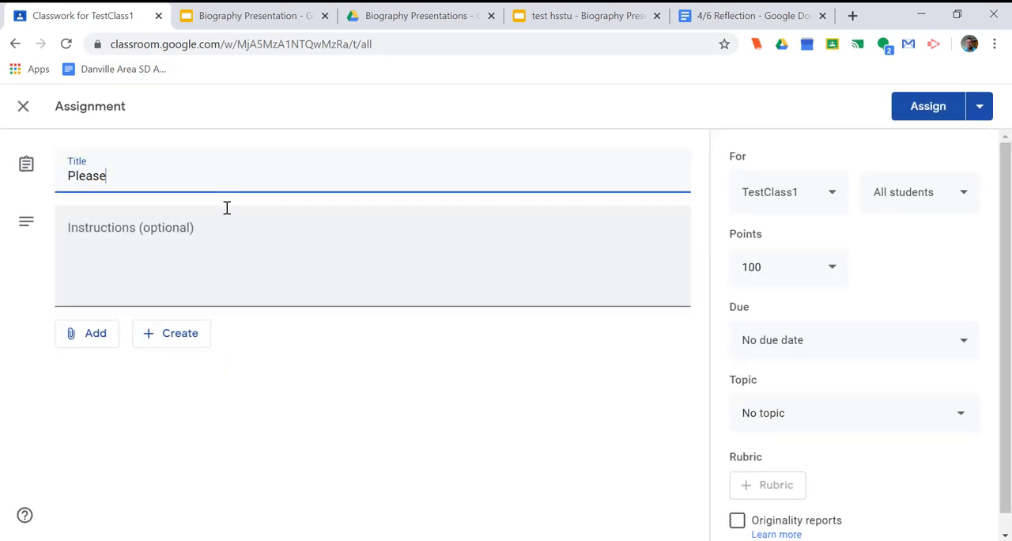
pyautogui.write('write a one-paragrpah re')
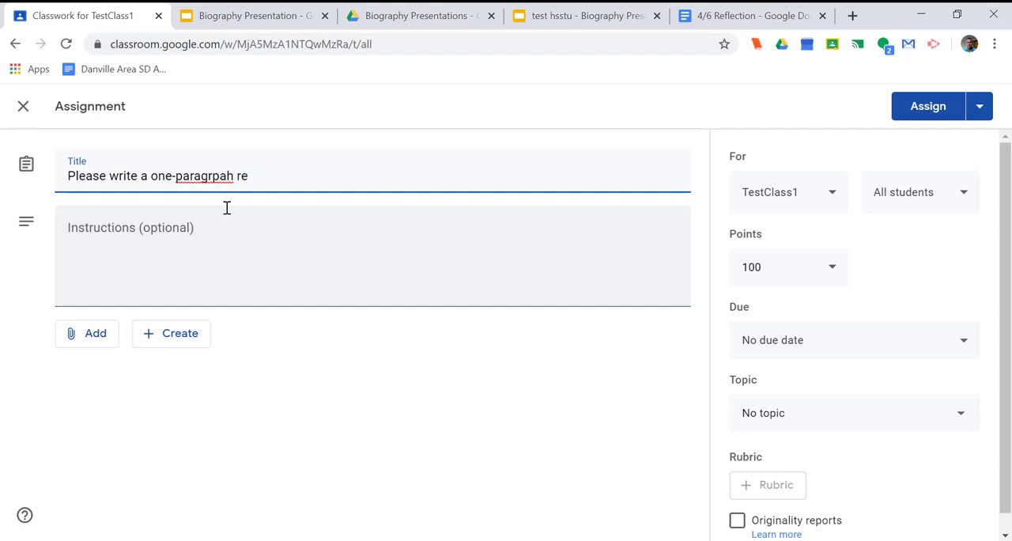
pyautogui.write("flection on today's reading.")
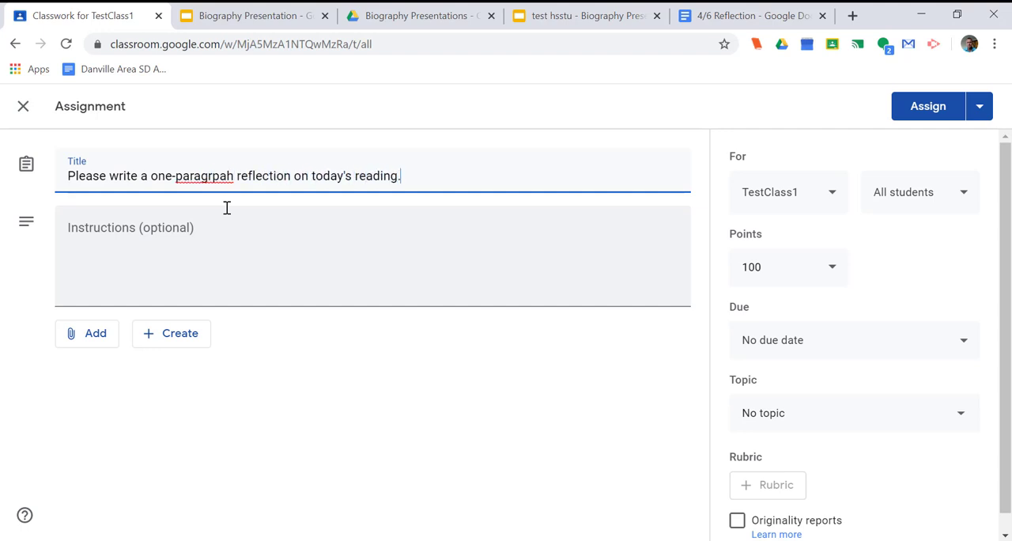
pyautogui.write('paragraph')
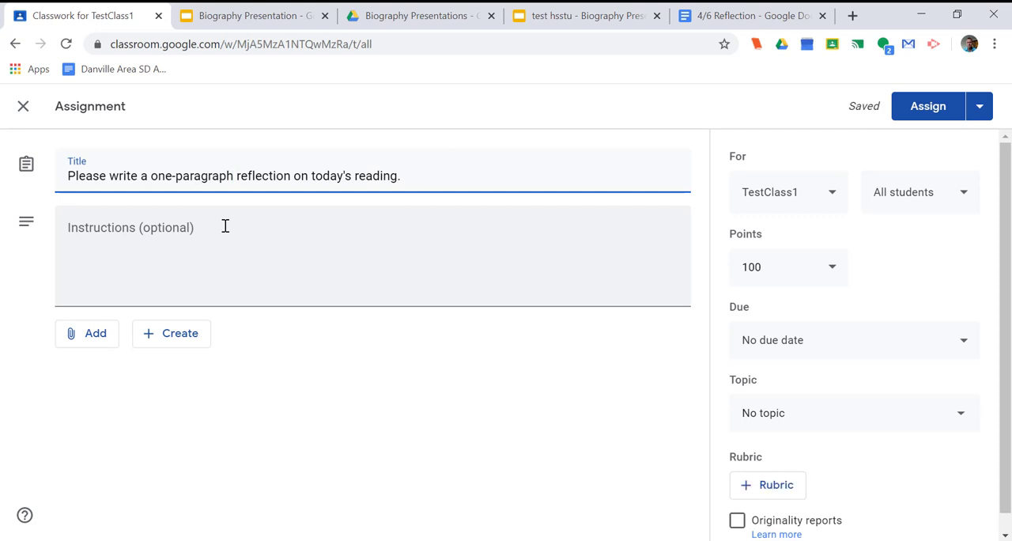
pyautogui.click(787, 266)
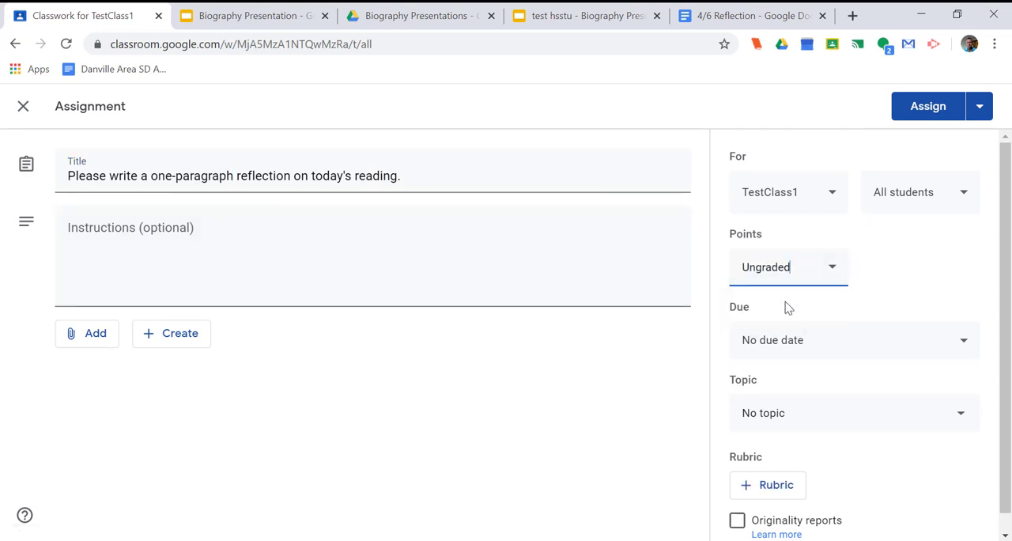
# - Attach 4/6 Reflection from Drive as a copy per student and post the assignment
pyautogui.click(87, 332)
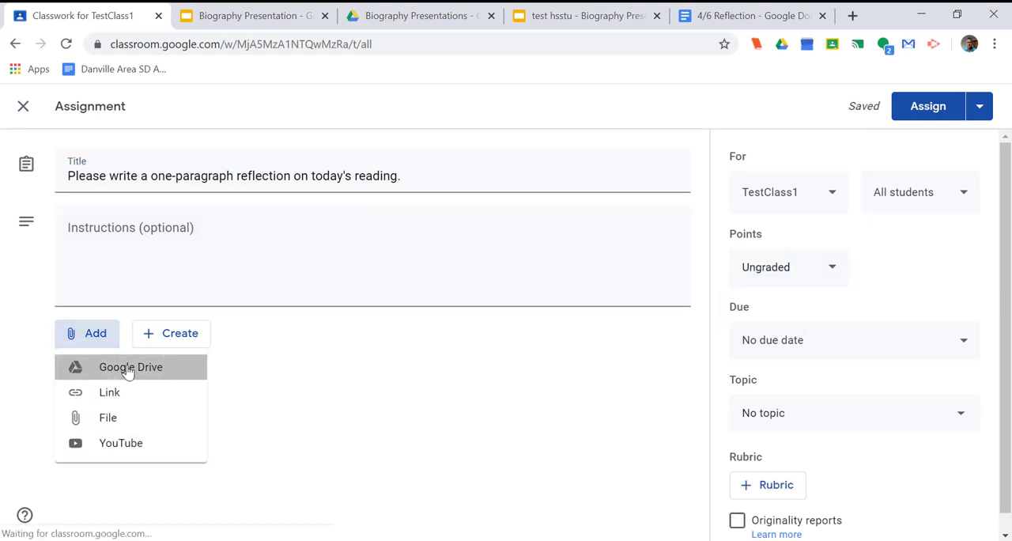
pyautogui.click(130, 367)
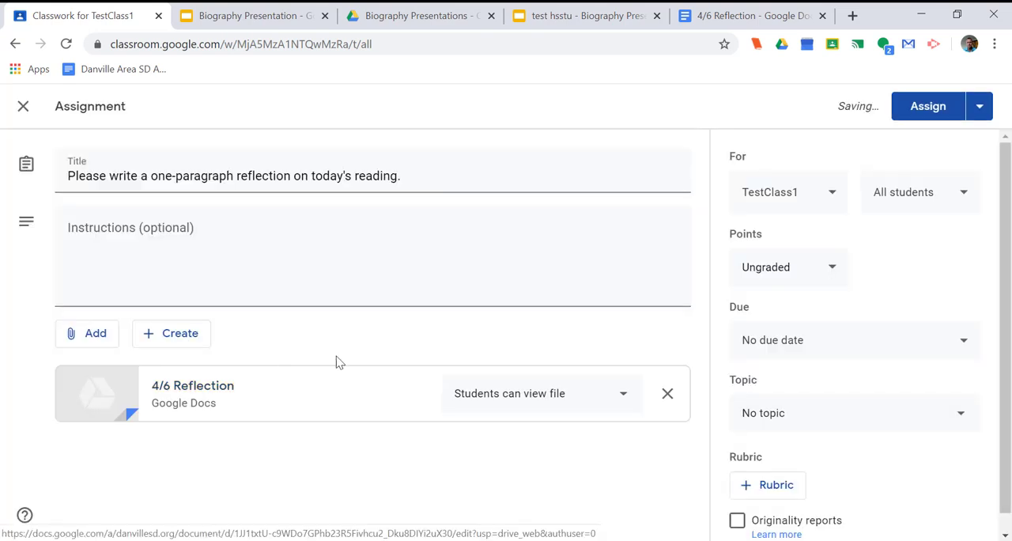
pyautogui.click(541, 393)
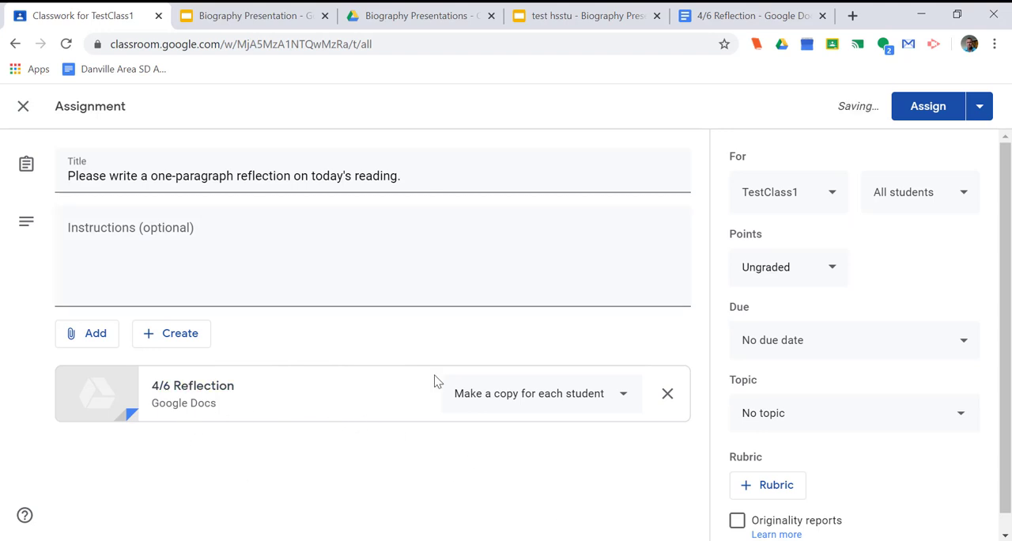
pyautogui.click(927, 106)
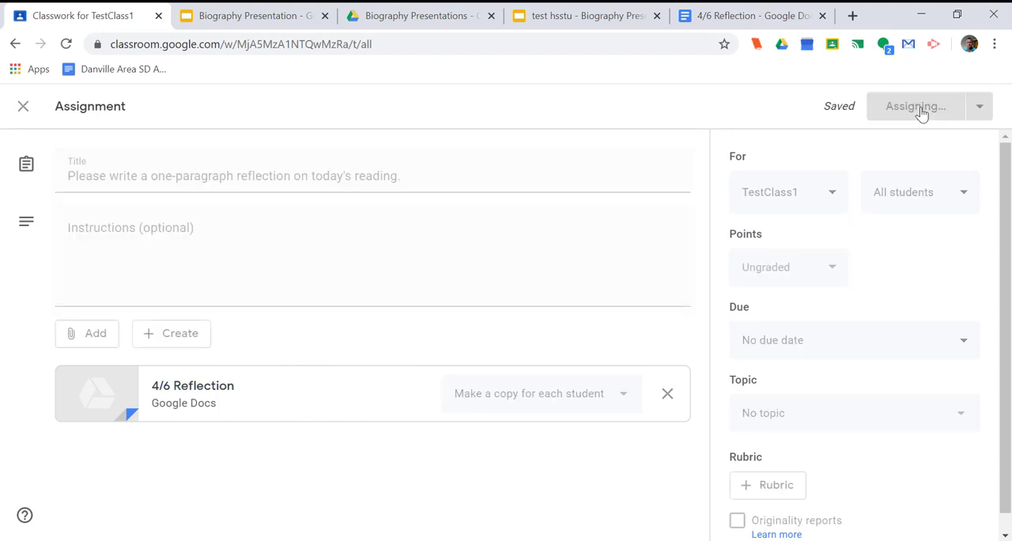
pyautogui.click(916, 106)
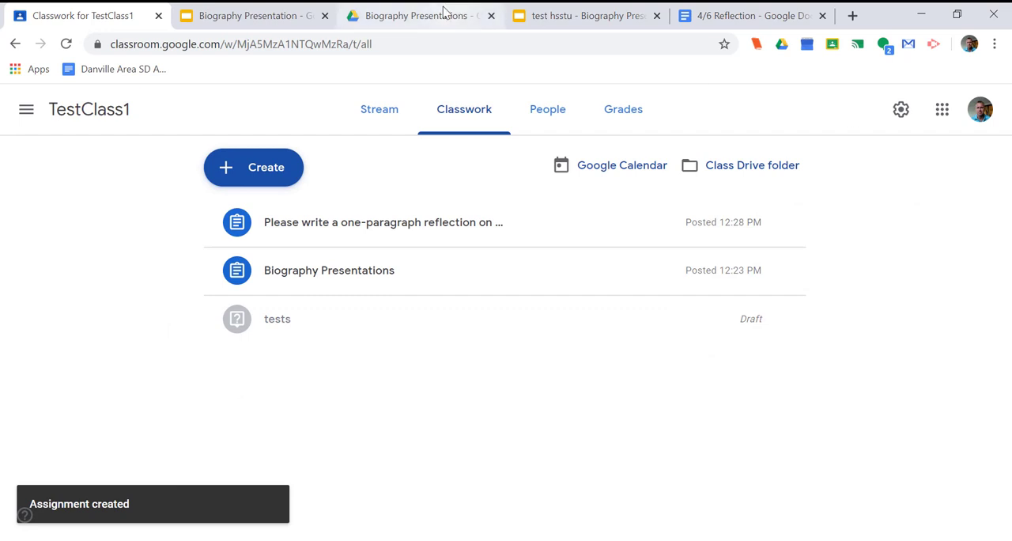
# - Open the reflection assignment's Drive folder and one student's 4/6 Reflection copy
pyautogui.click(419, 15)
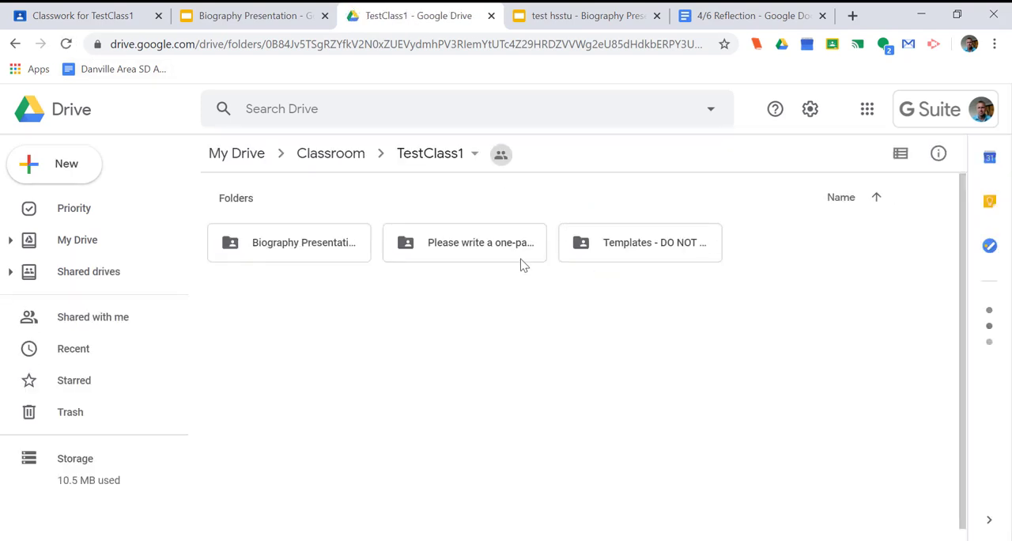
pyautogui.doubleClick(464, 242)
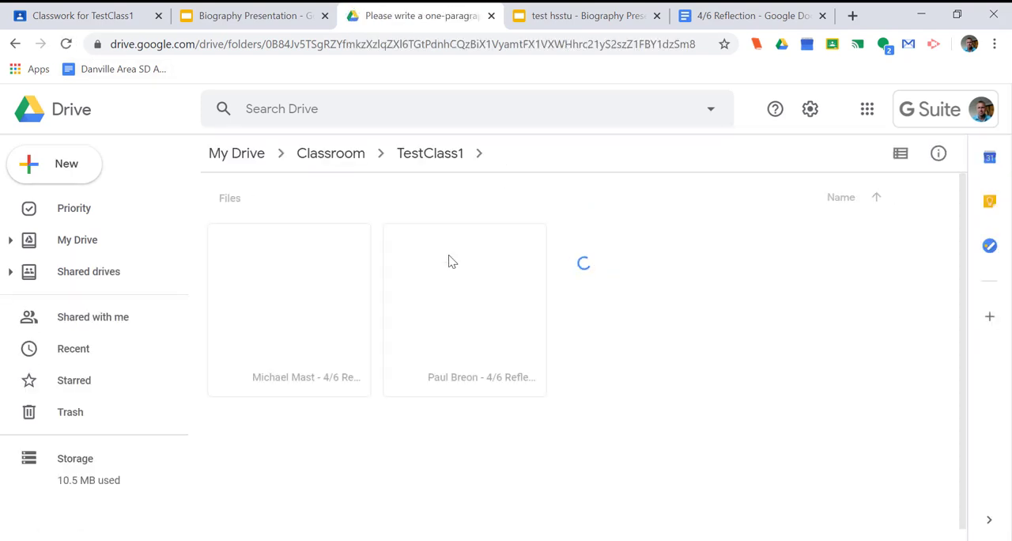
pyautogui.doubleClick(464, 297)
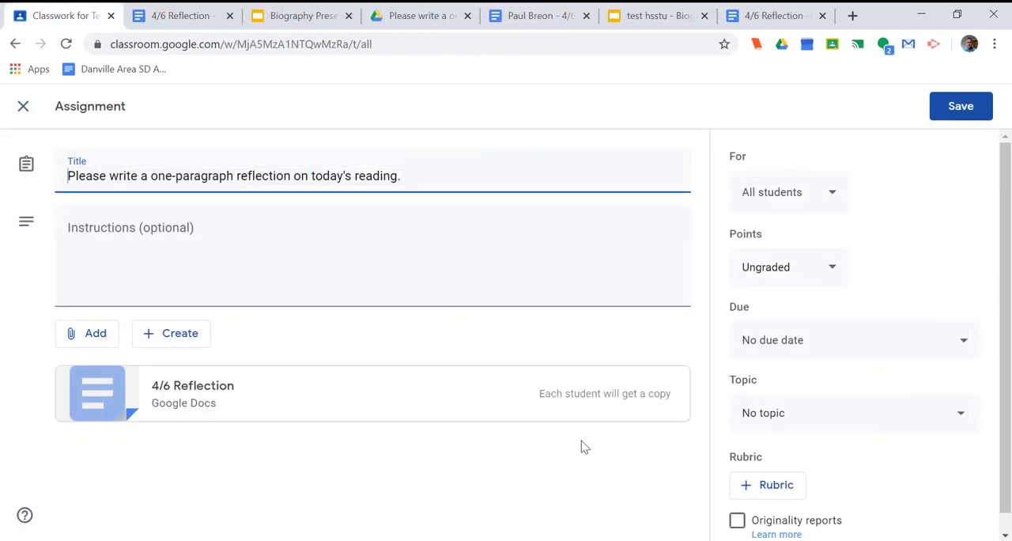
pyautogui.moveTo(593, 439)
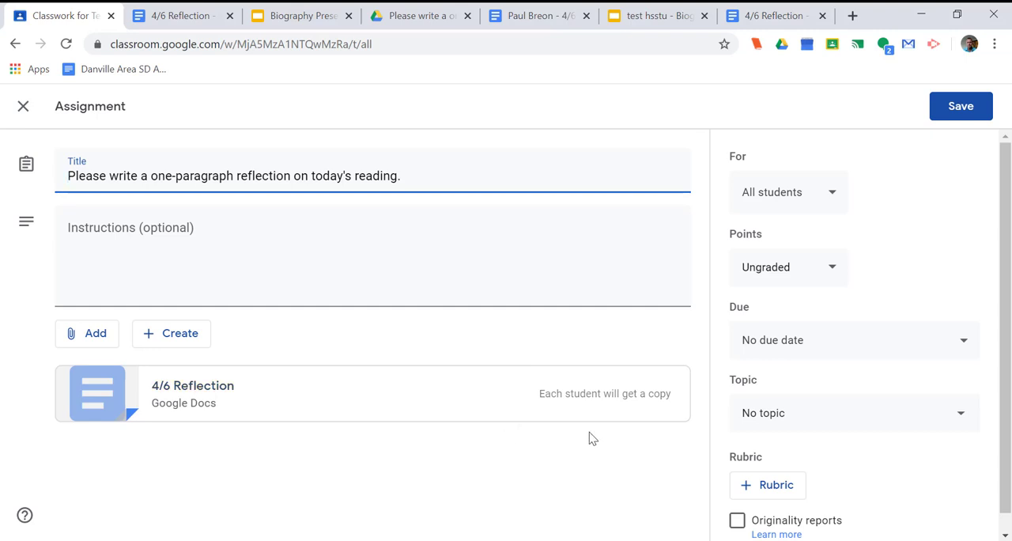
pyautogui.moveTo(601, 439)
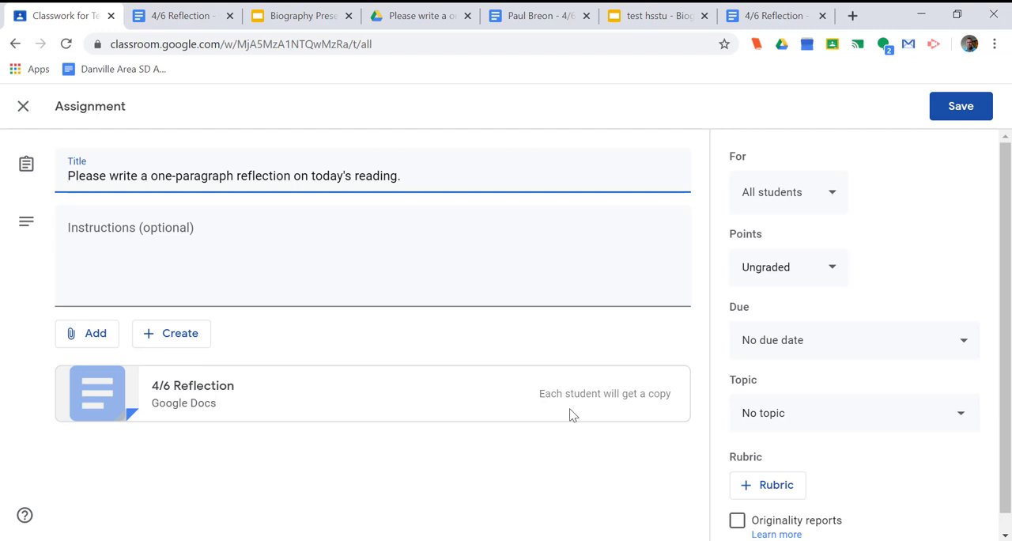
pyautogui.moveTo(192, 385)
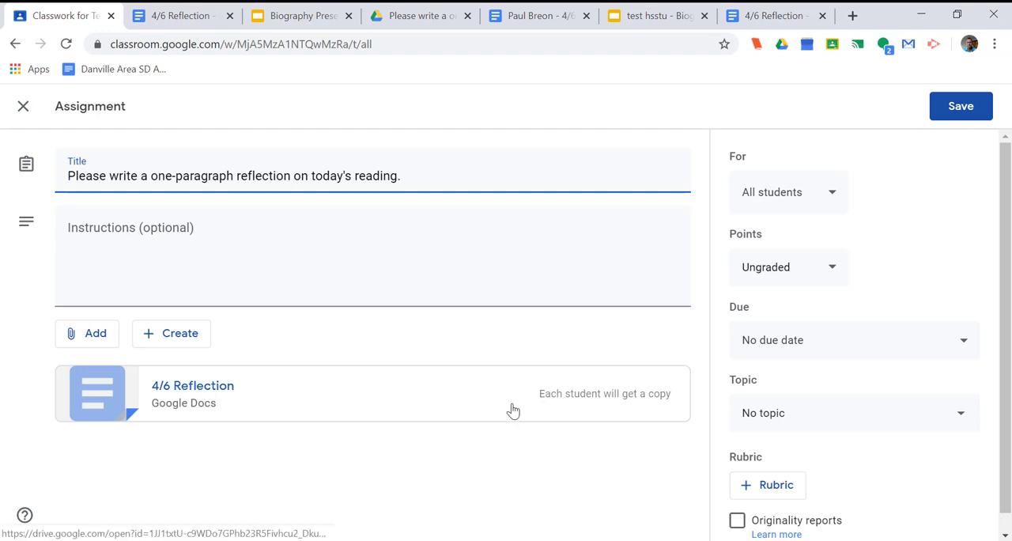